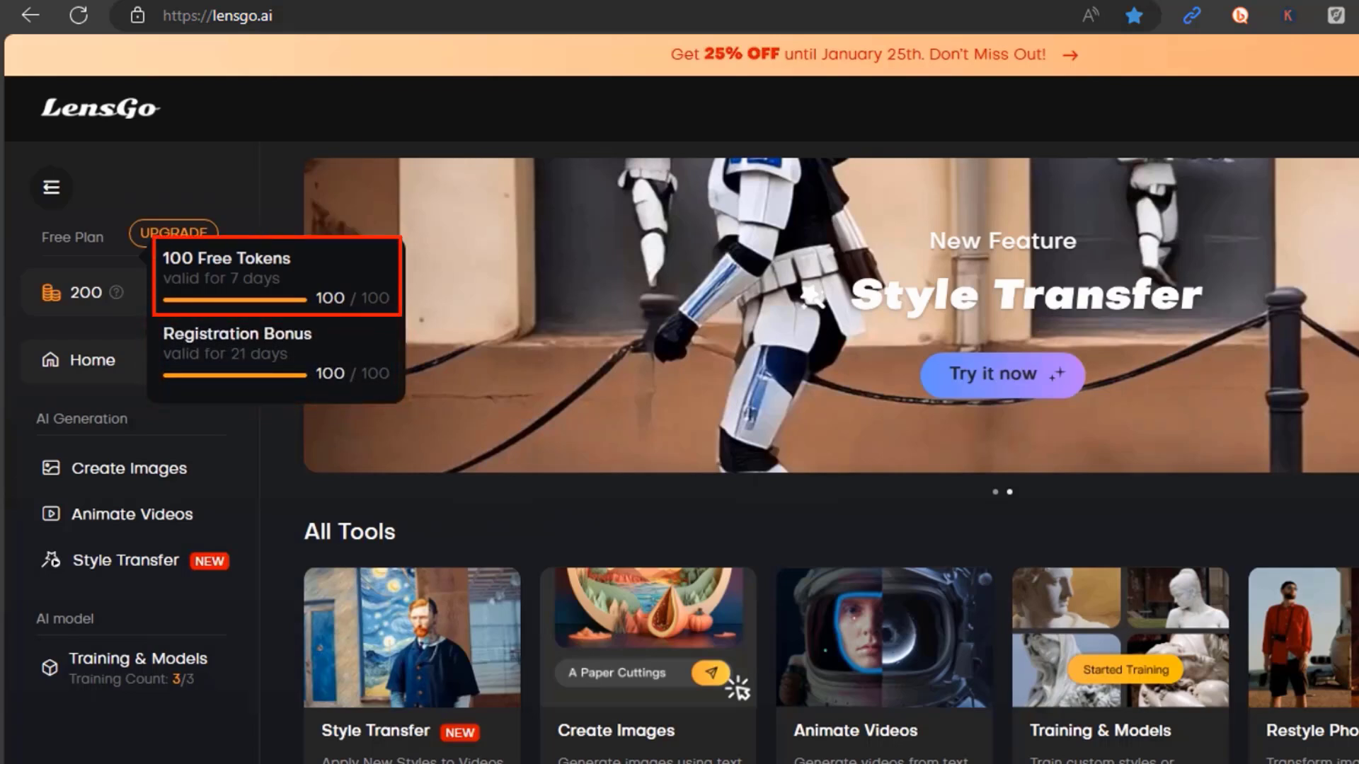
Step: Set up an Animate Videos job with the Pixar style model, 16:9 dimensions and Normal duration
{"action": "left_click", "coordinate": [170, 233]}
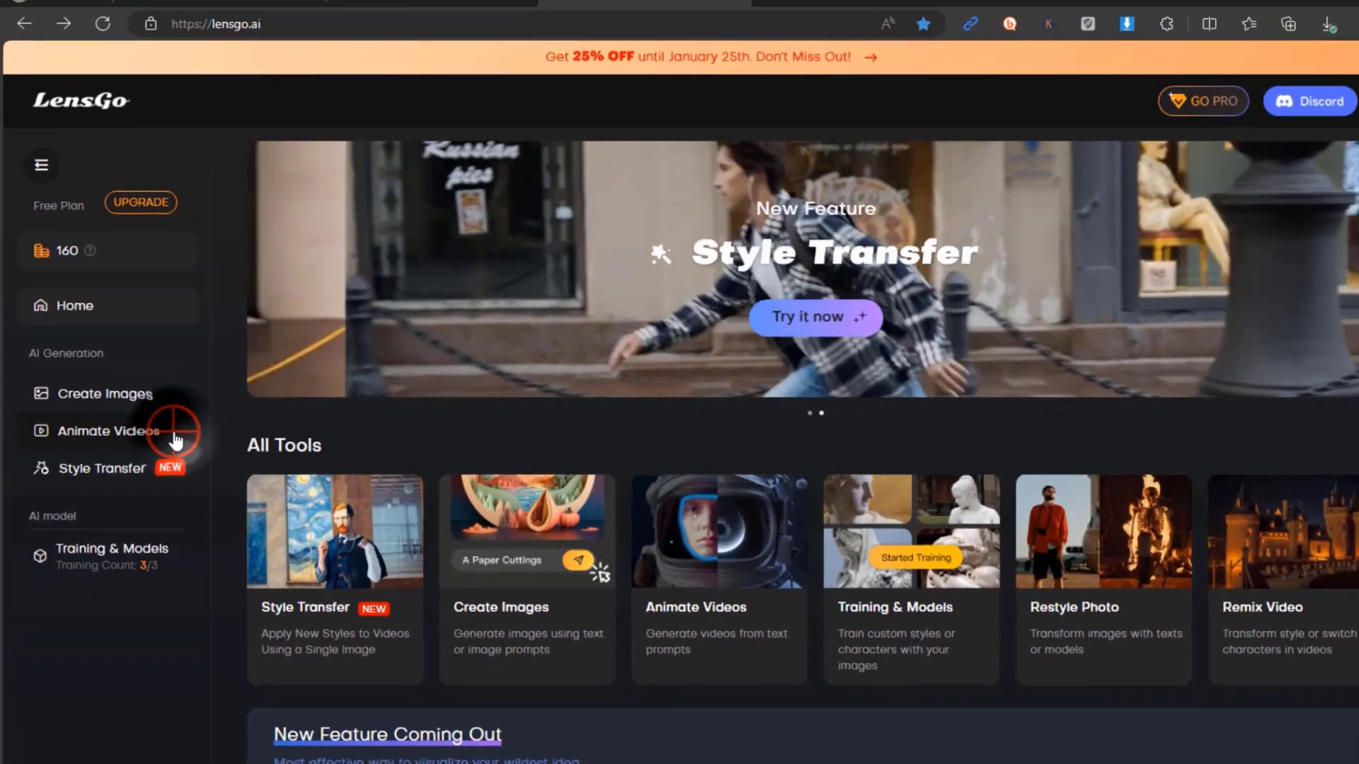
{"action": "left_click", "coordinate": [107, 431]}
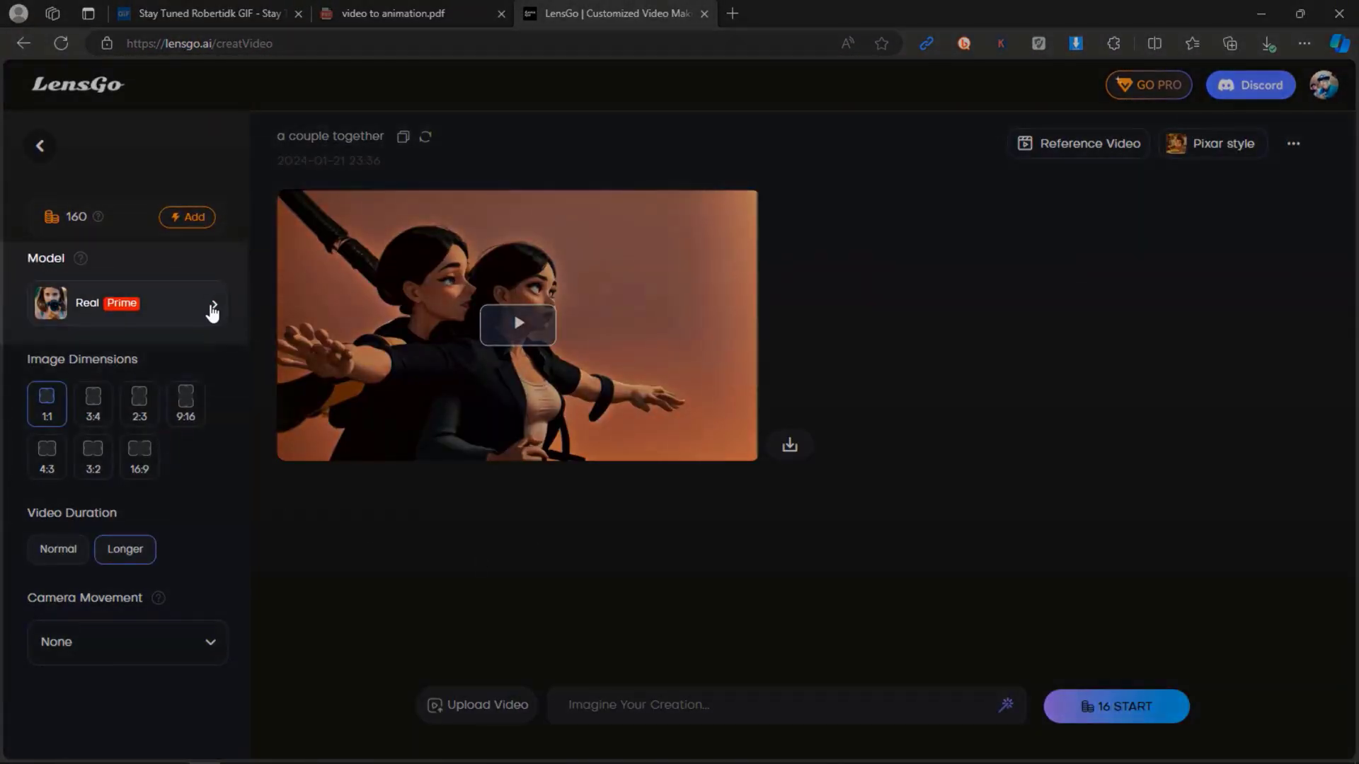
{"action": "left_click", "coordinate": [127, 303]}
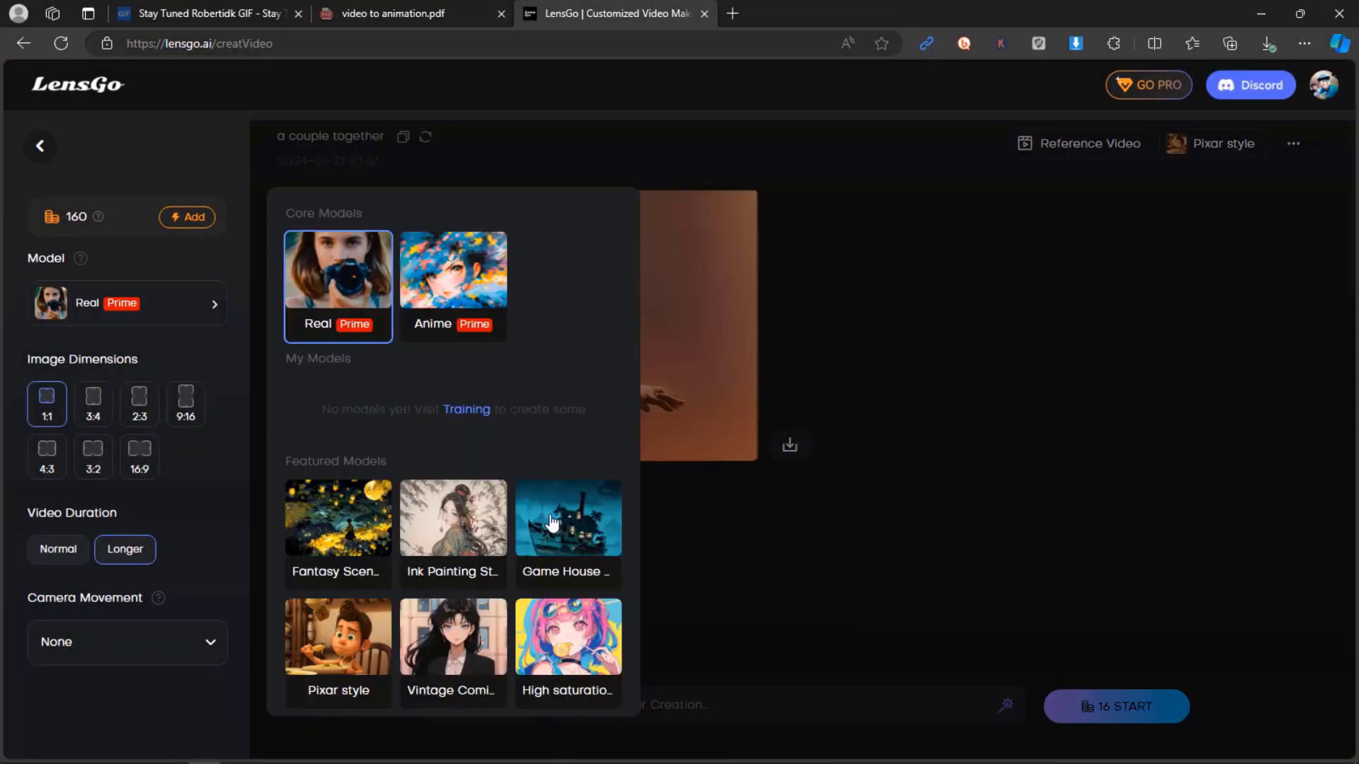
{"action": "scroll", "scroll_direction": "down", "scroll_amount": 3}
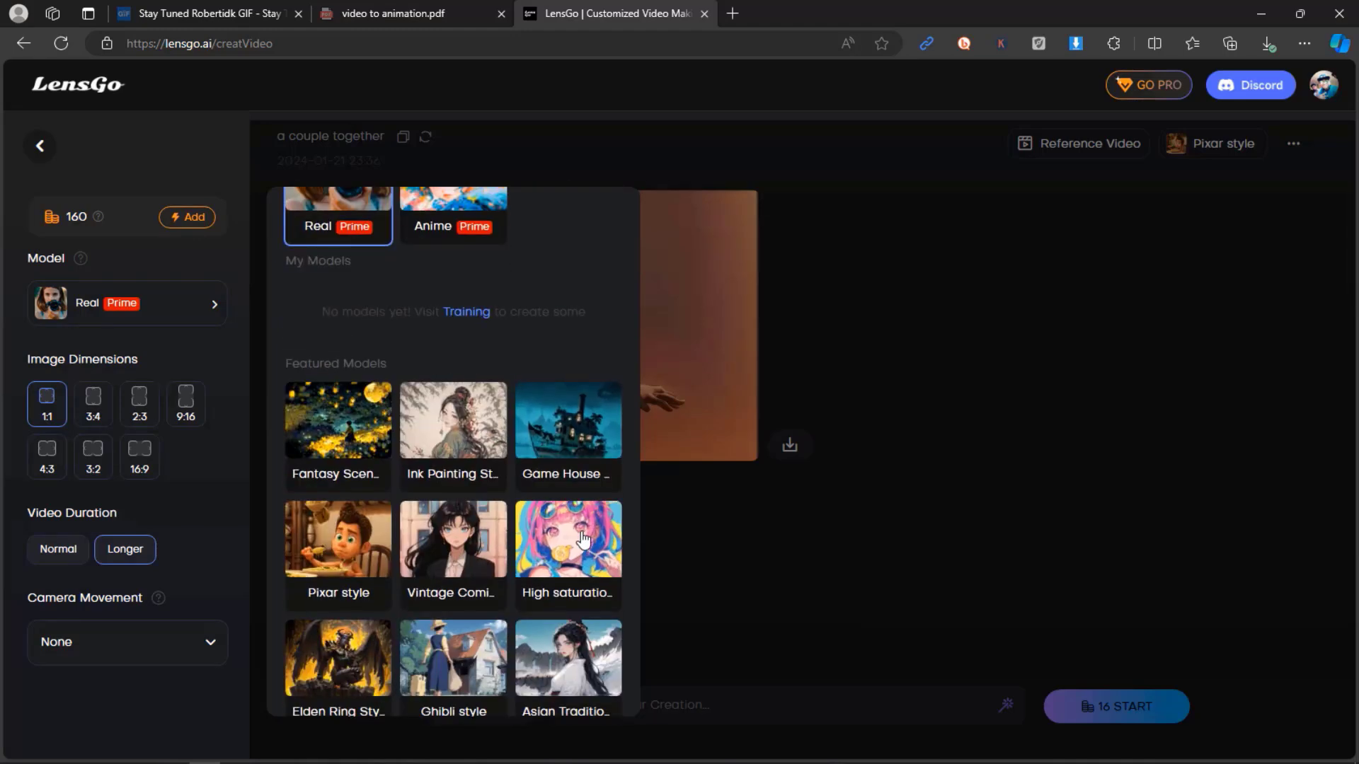
{"action": "left_click", "coordinate": [336, 539]}
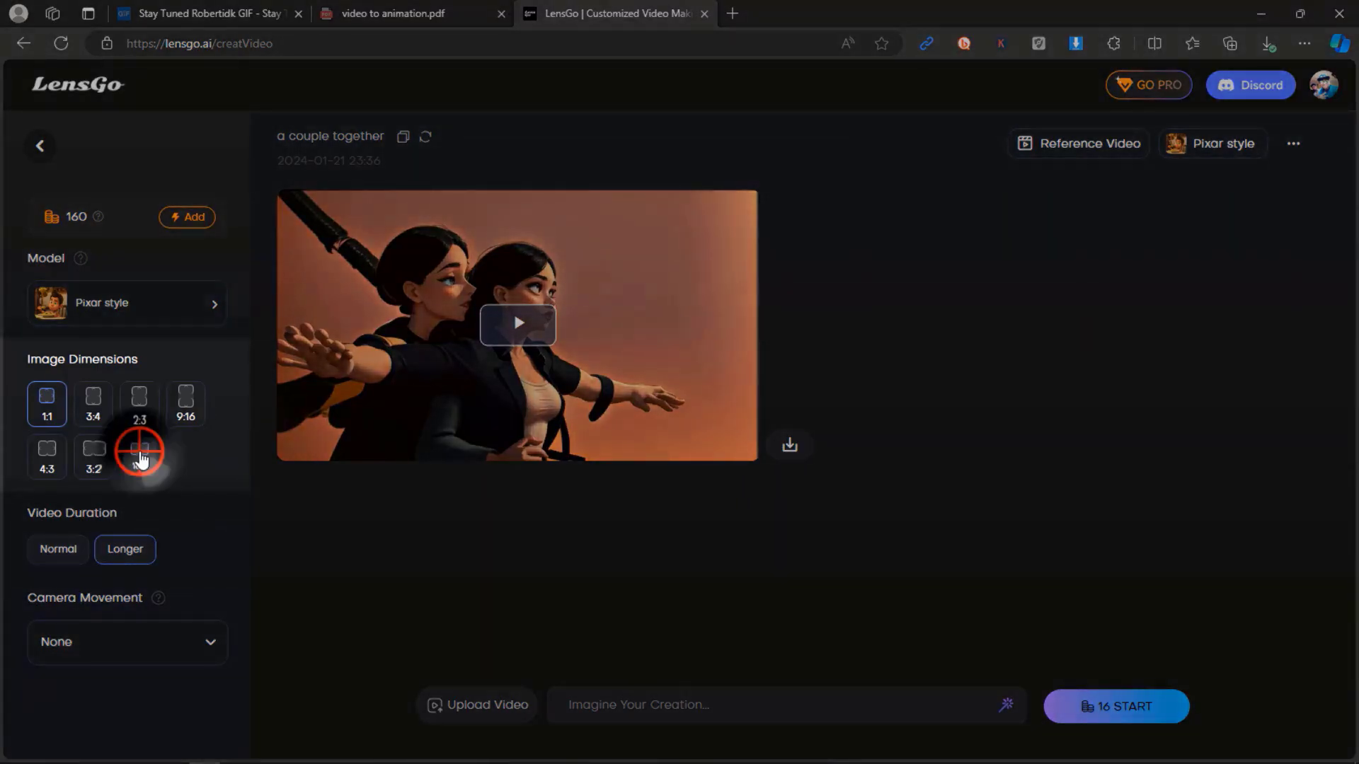
{"action": "left_click", "coordinate": [139, 457]}
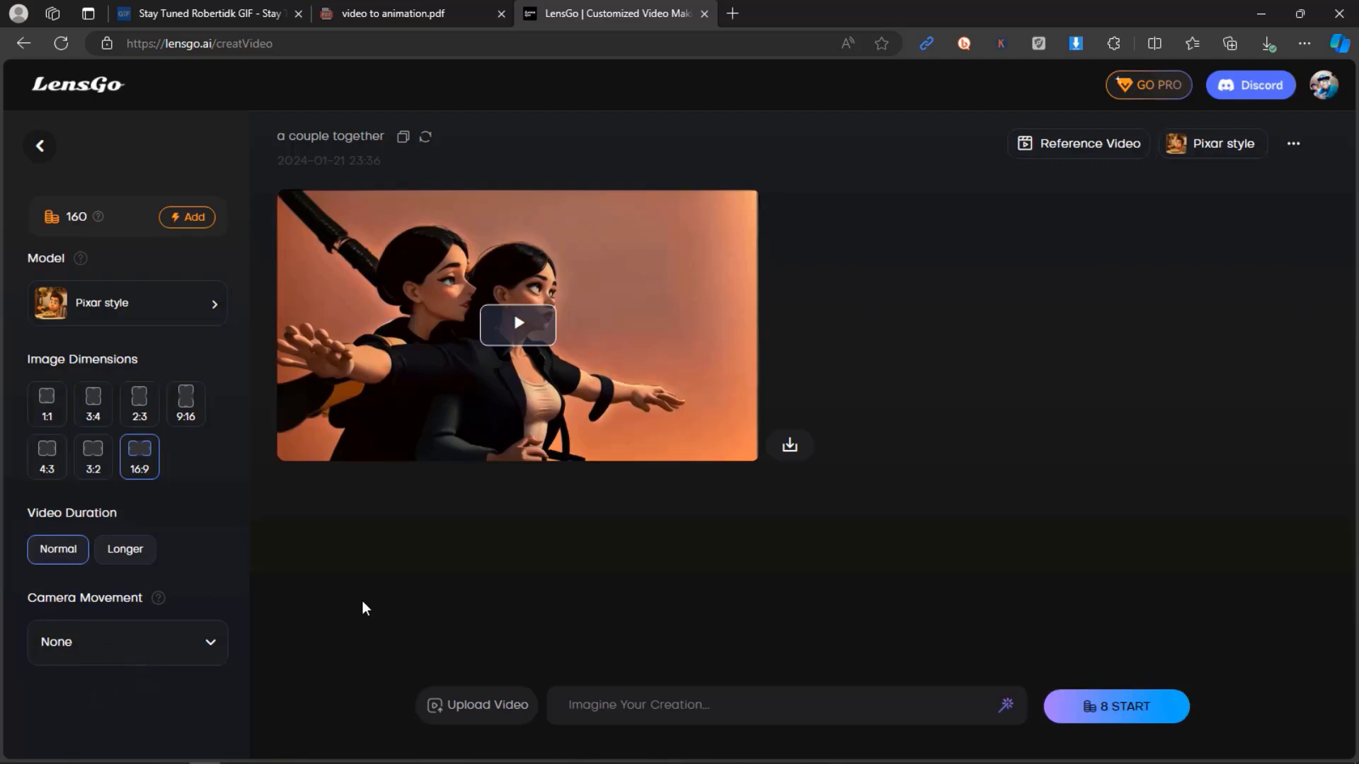
{"action": "left_click", "coordinate": [477, 706]}
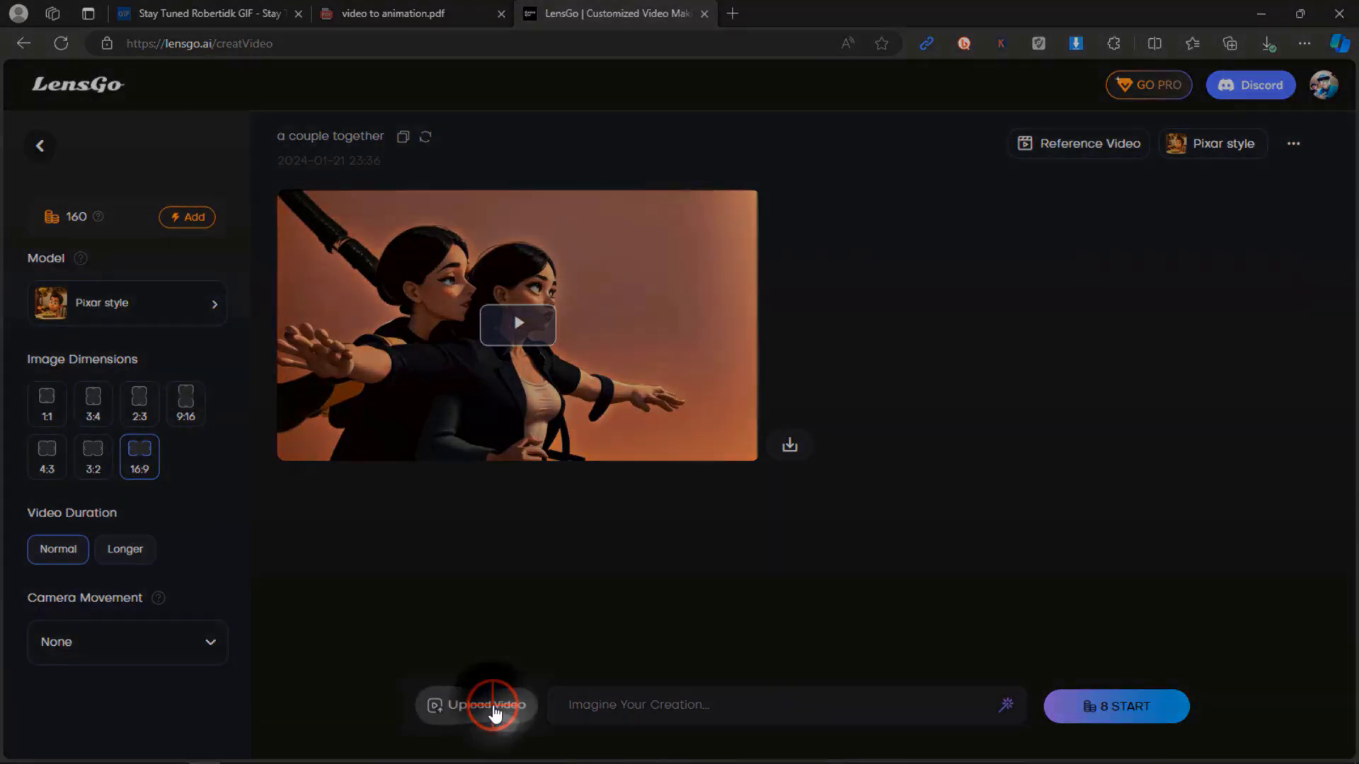
Step: Upload a source clip, prompt 'couple in a ship', start generating, then go to domoai.app
{"action": "left_click", "coordinate": [475, 704]}
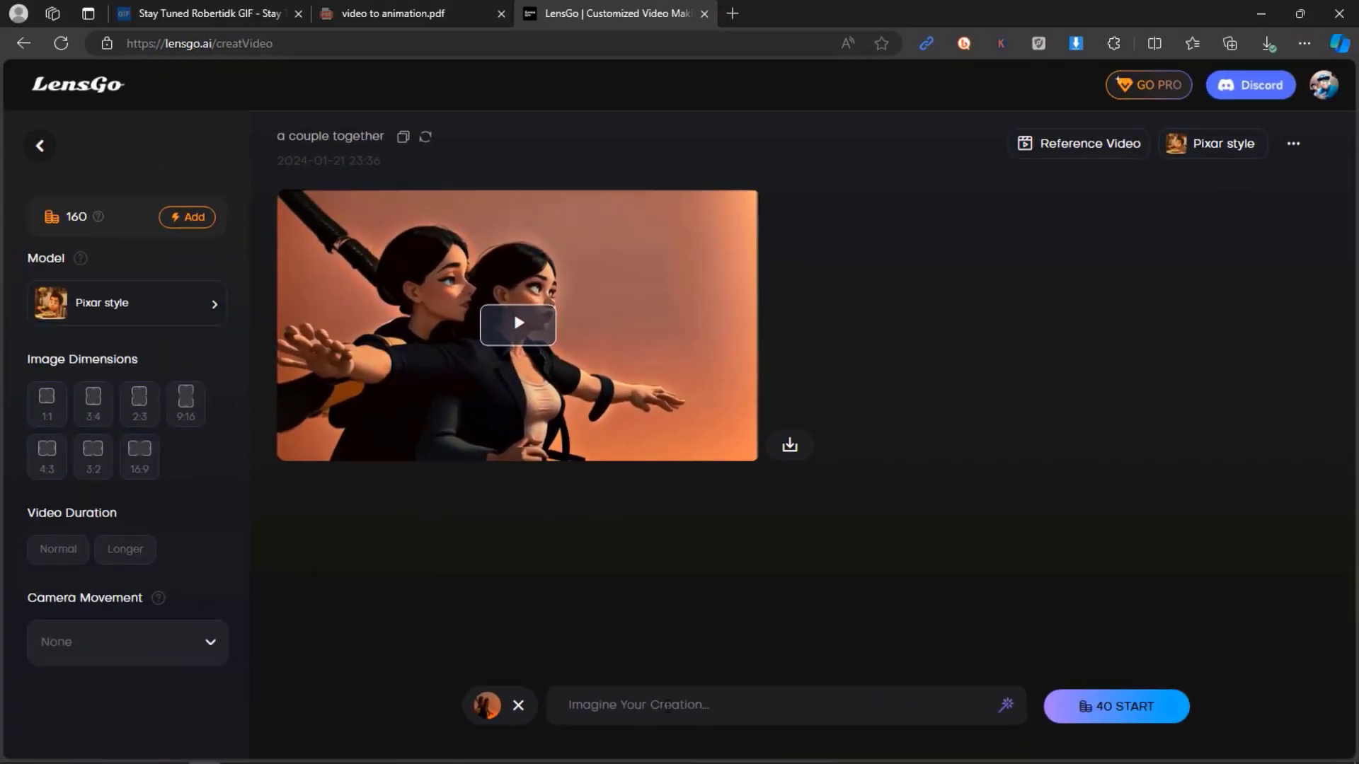
{"action": "type", "text": "couple in a ship"}
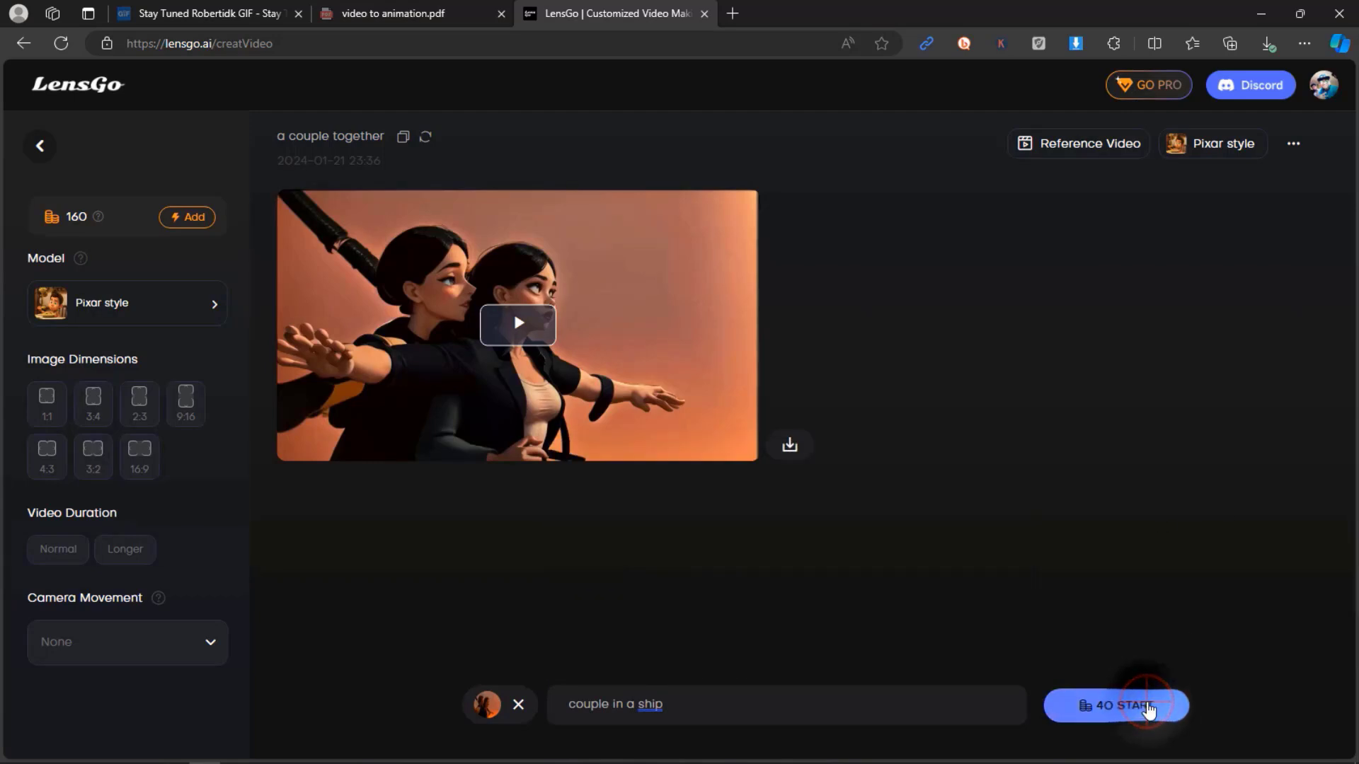
{"action": "left_click", "coordinate": [1115, 705]}
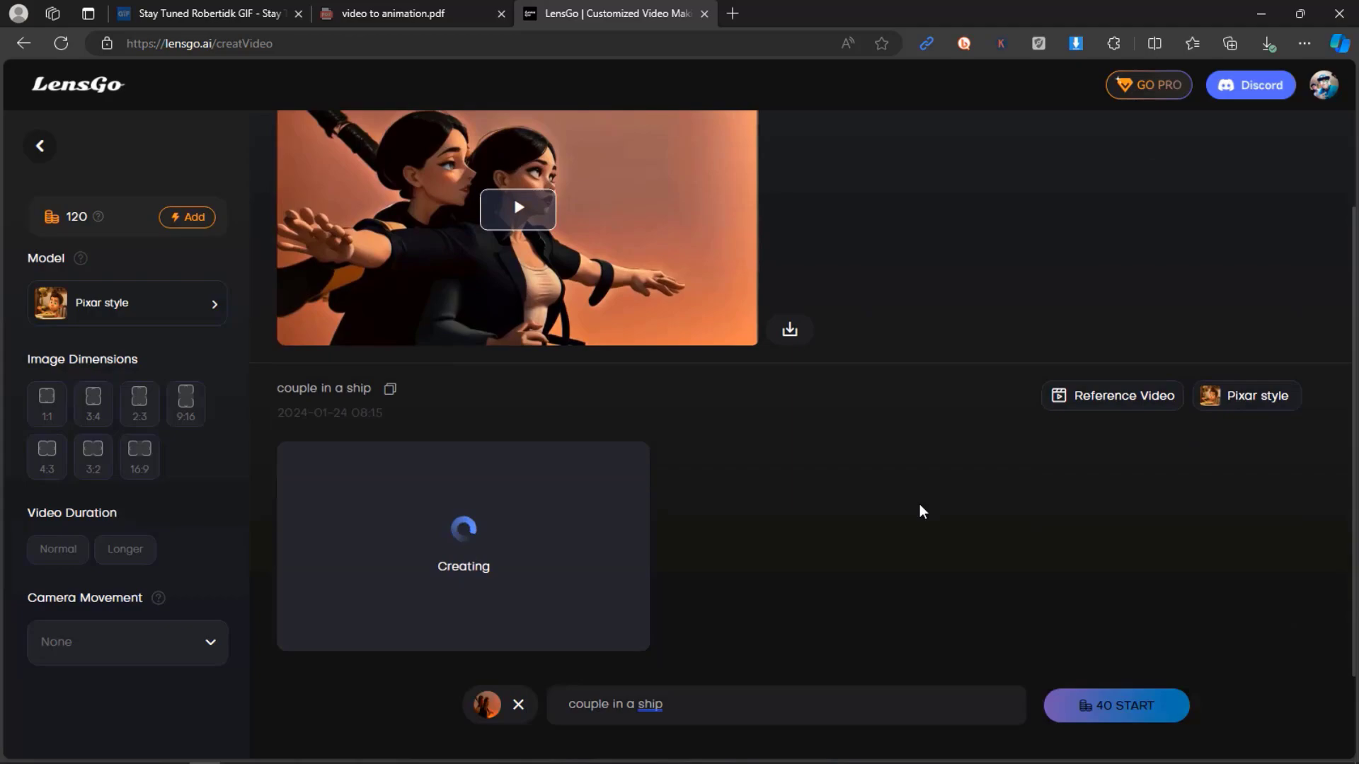
{"action": "type", "text": "domoai.app"}
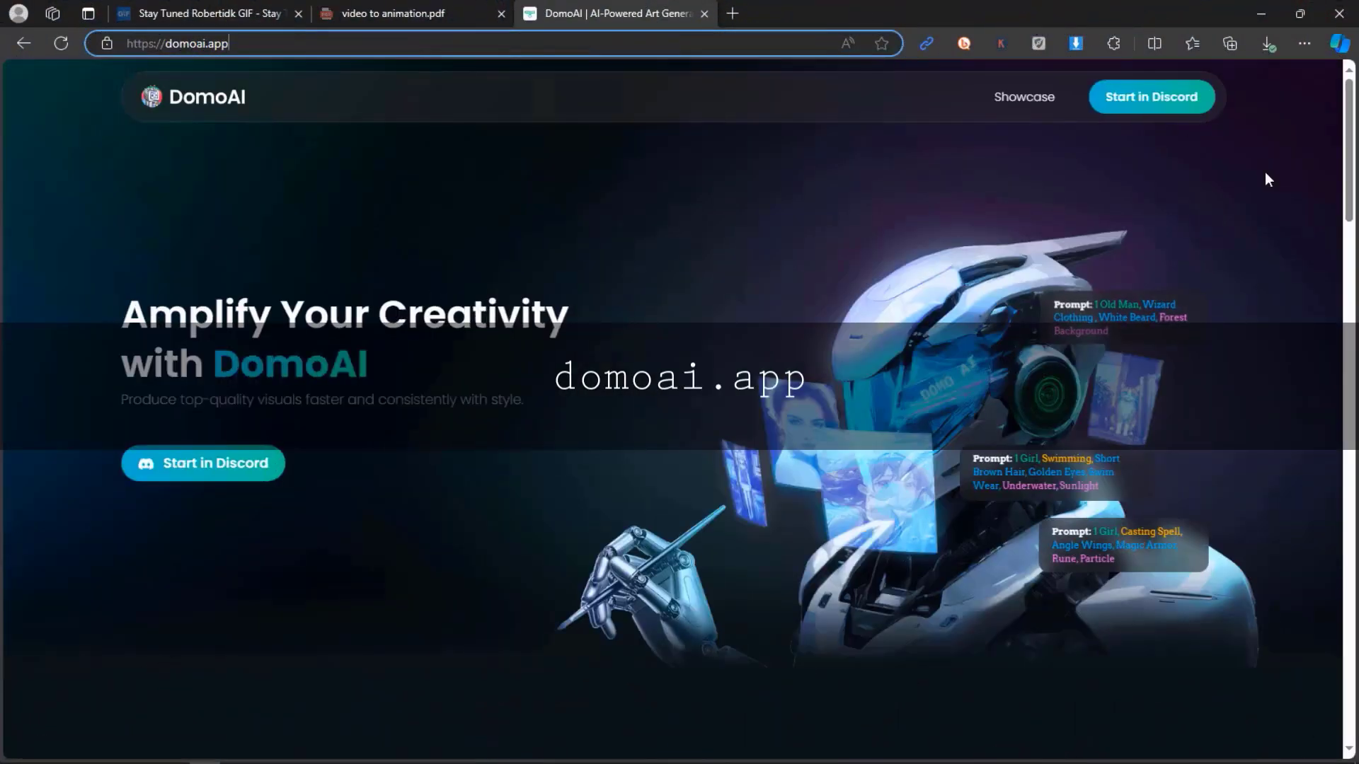
Step: Follow Start in Discord from the DomoAI homepage to its Discord server
{"action": "left_click", "coordinate": [203, 463]}
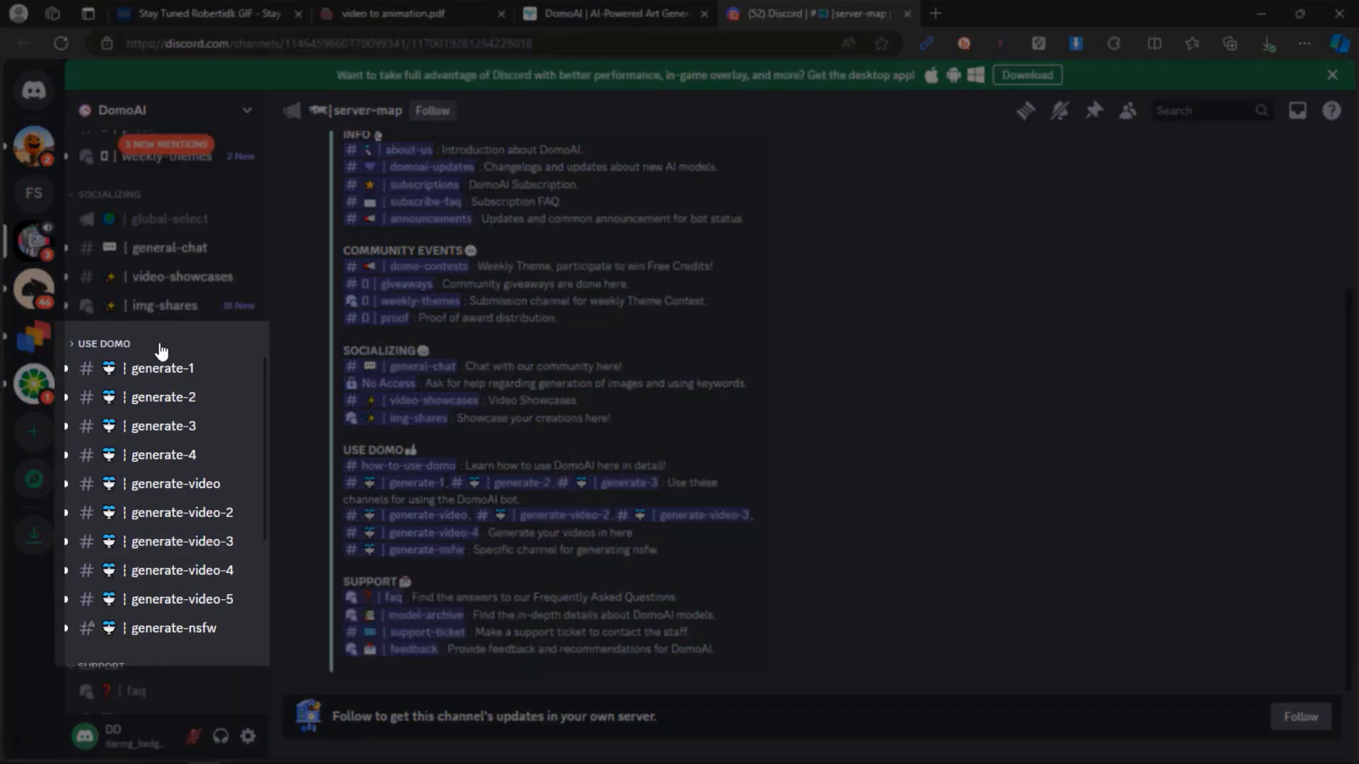
{"action": "mouse_move", "coordinate": [193, 576]}
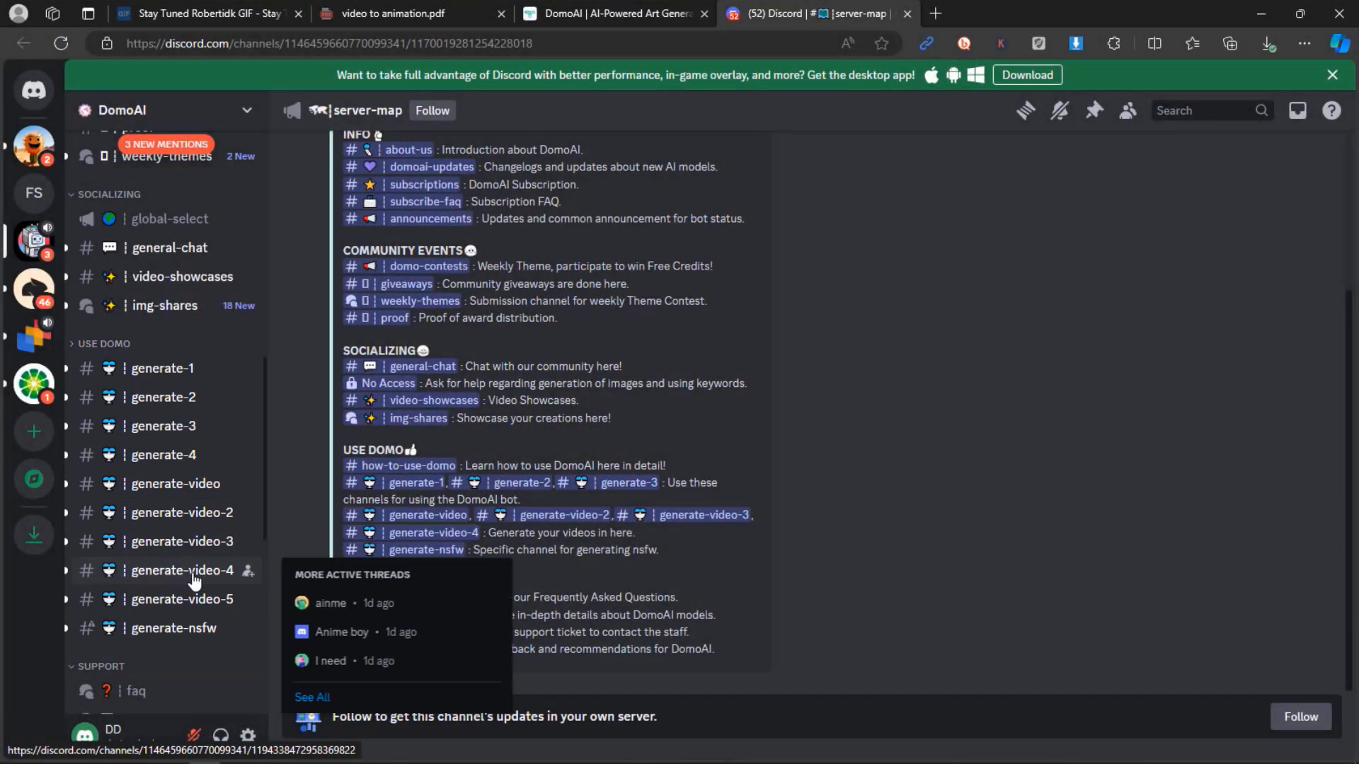
Step: Open the generate-video-4 channel showing the 'girls dances' generation options
{"action": "left_click", "coordinate": [182, 571]}
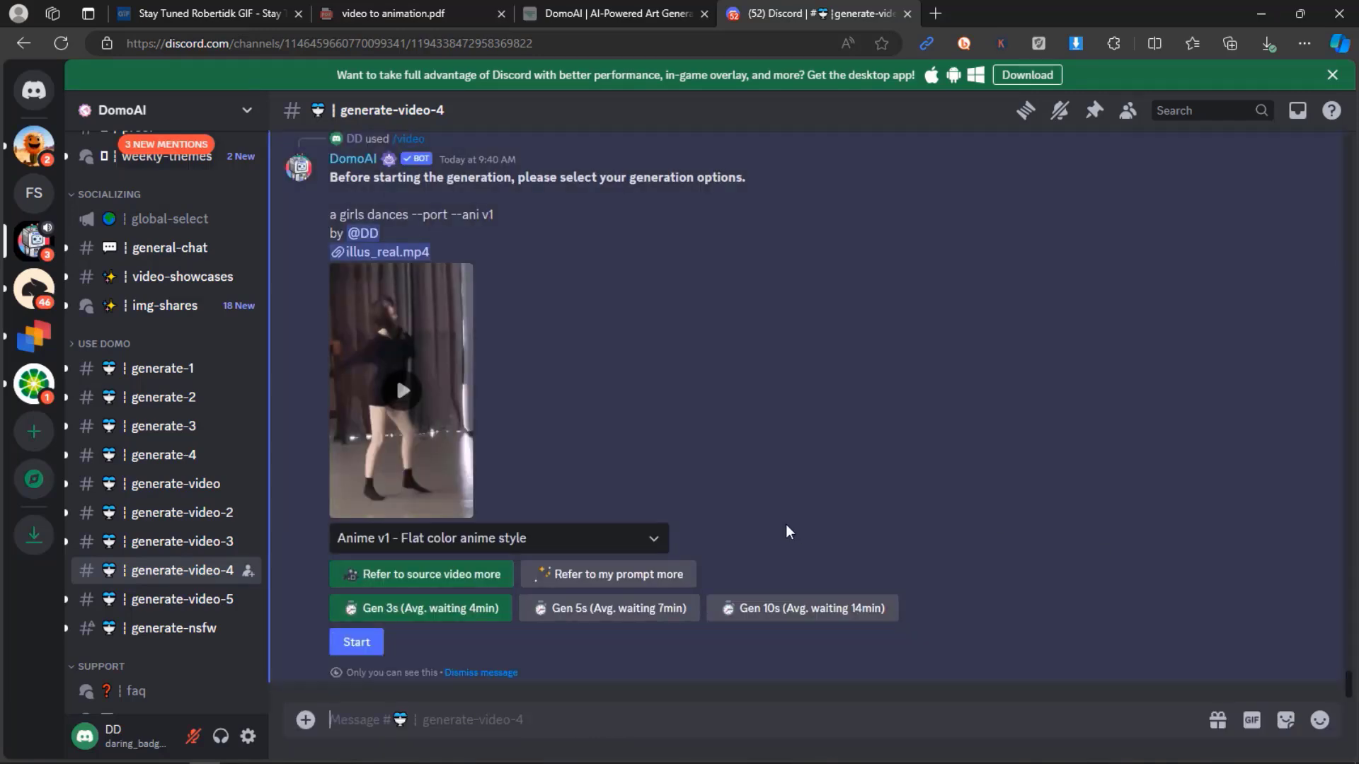
Step: Generate the dance clip in Illustration v6 Grand theft game style, referring to source, 3 seconds
{"action": "left_click", "coordinate": [497, 538]}
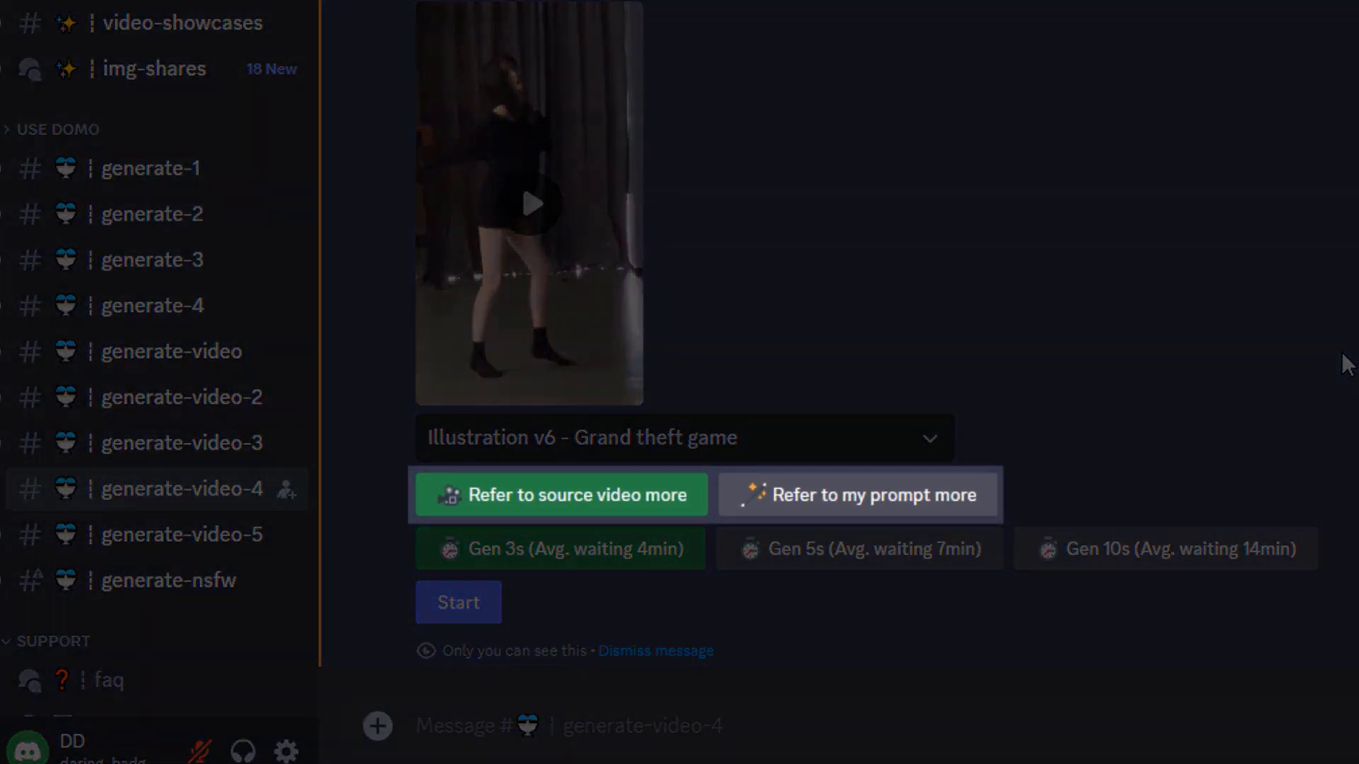
{"action": "left_click", "coordinate": [559, 548]}
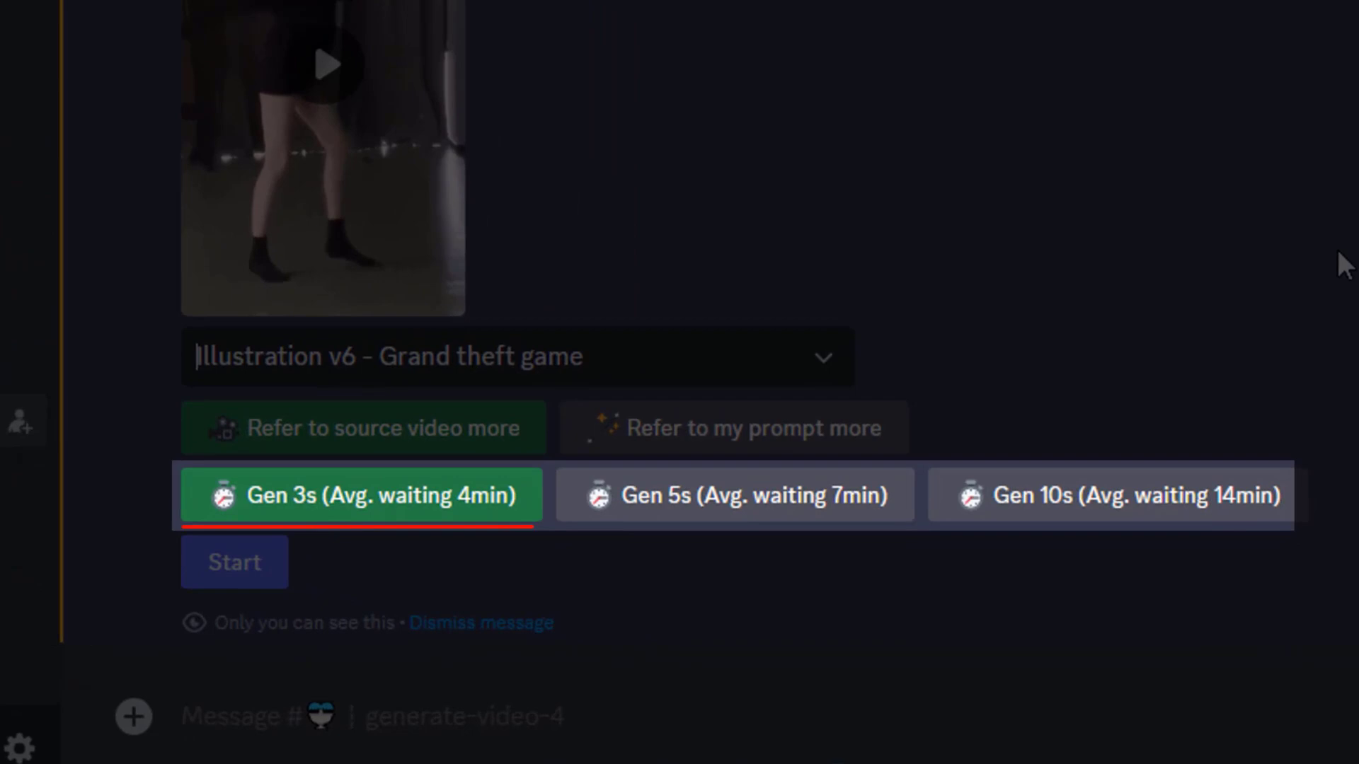
{"action": "left_click", "coordinate": [734, 495]}
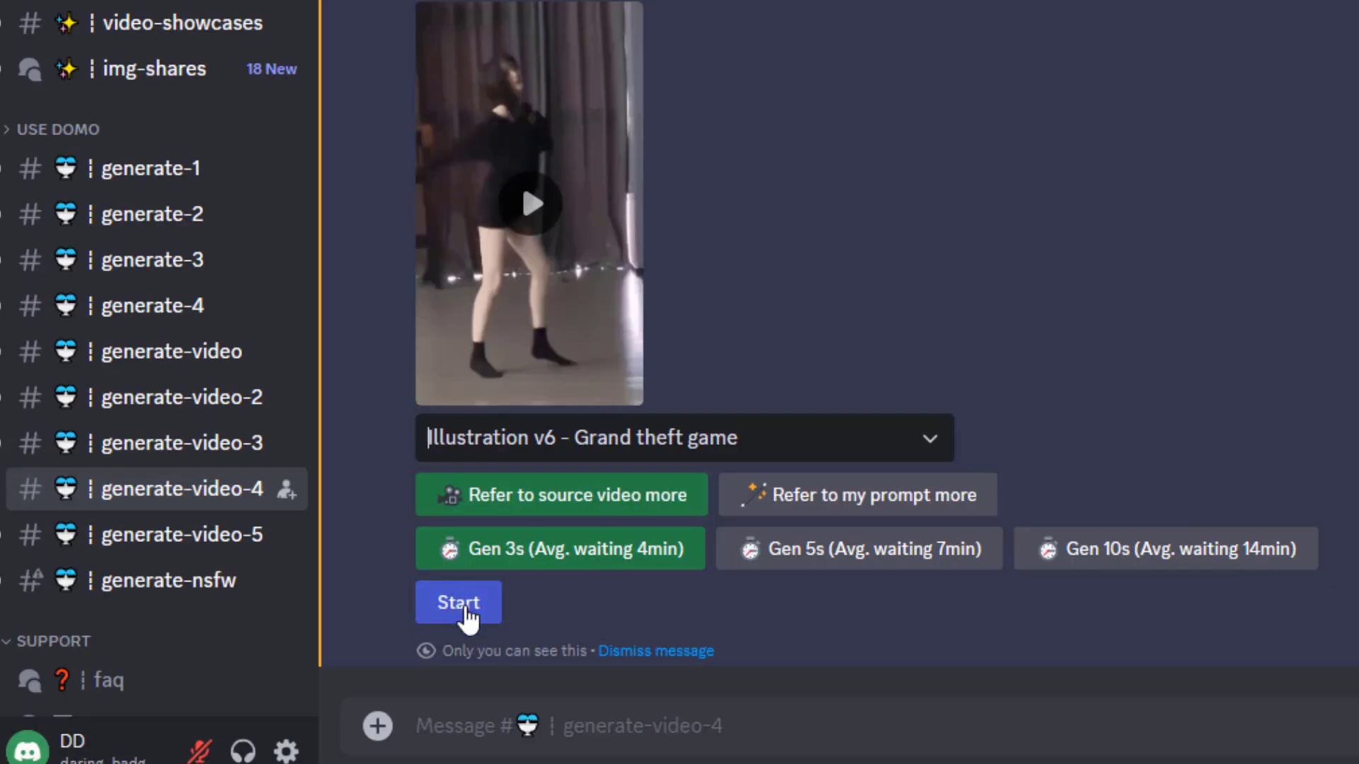
{"action": "left_click", "coordinate": [459, 602]}
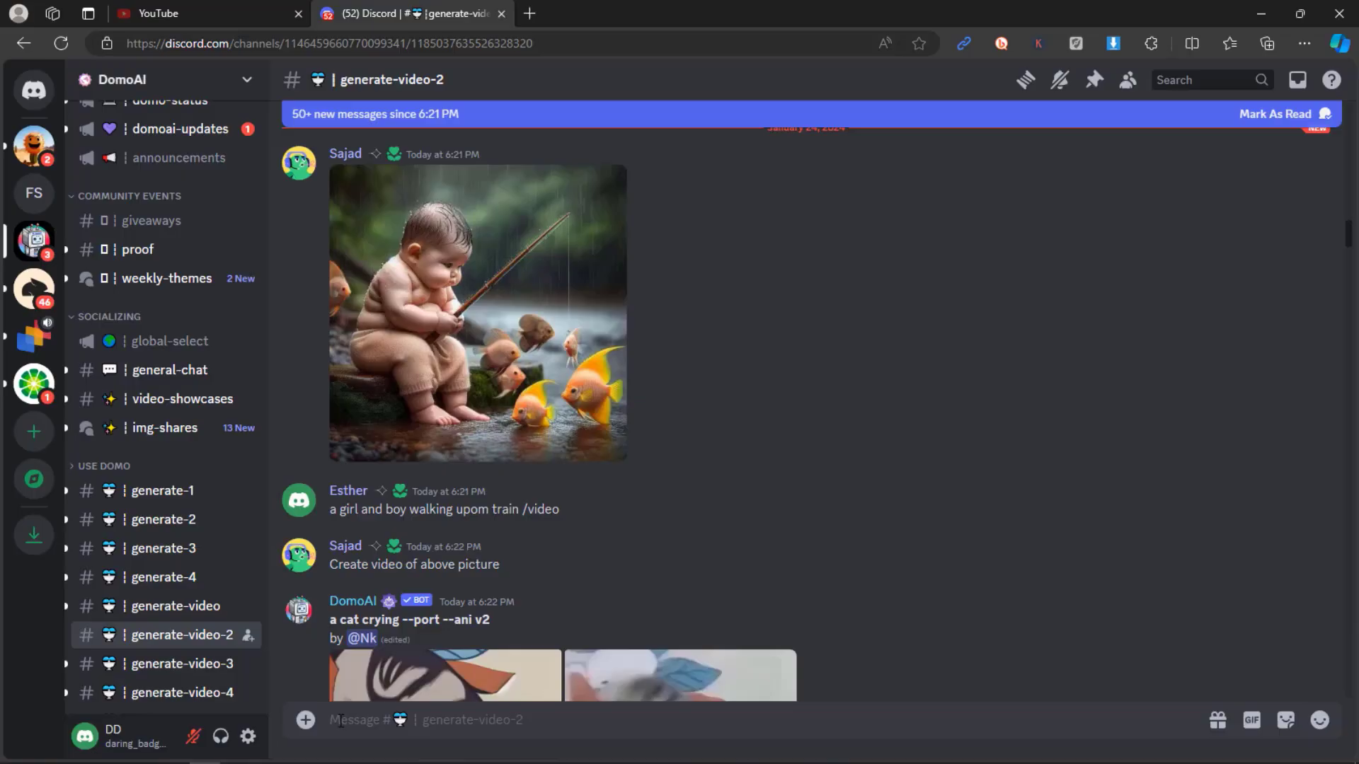
Step: Start a DomoAI bot command by typing /real in generate-video-2
{"action": "type", "text": "/real"}
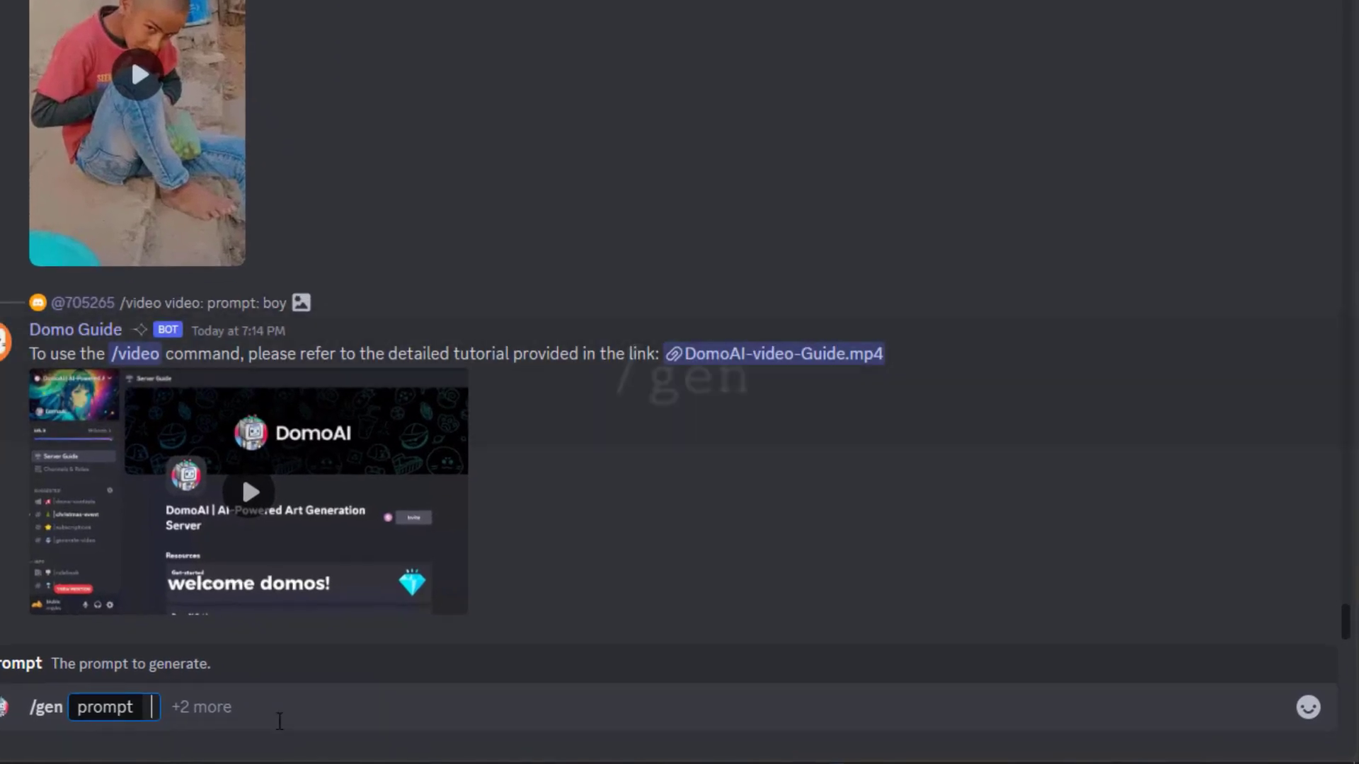
Step: Enter 'cute dogs' as the /gen prompt and add the img2img option
{"action": "type", "text": "cute dogs"}
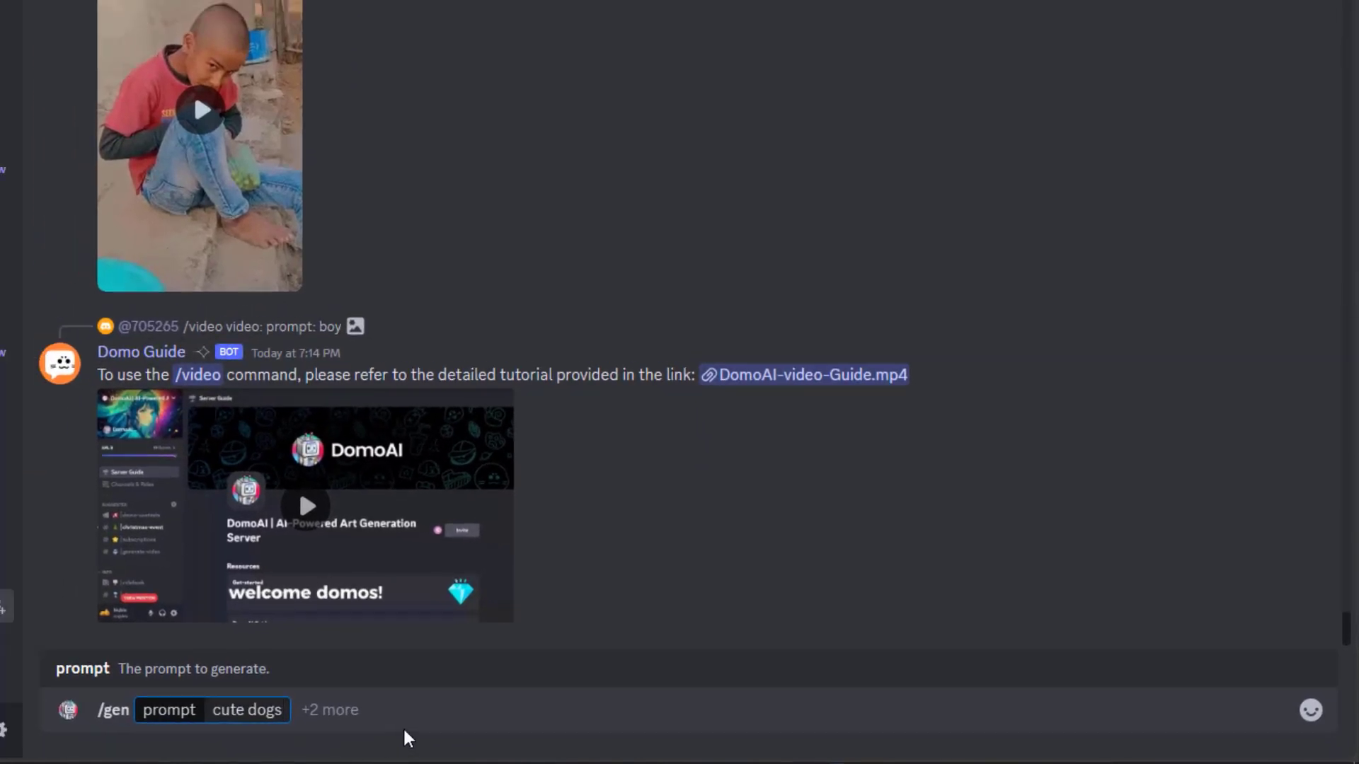
{"action": "left_click", "coordinate": [336, 709]}
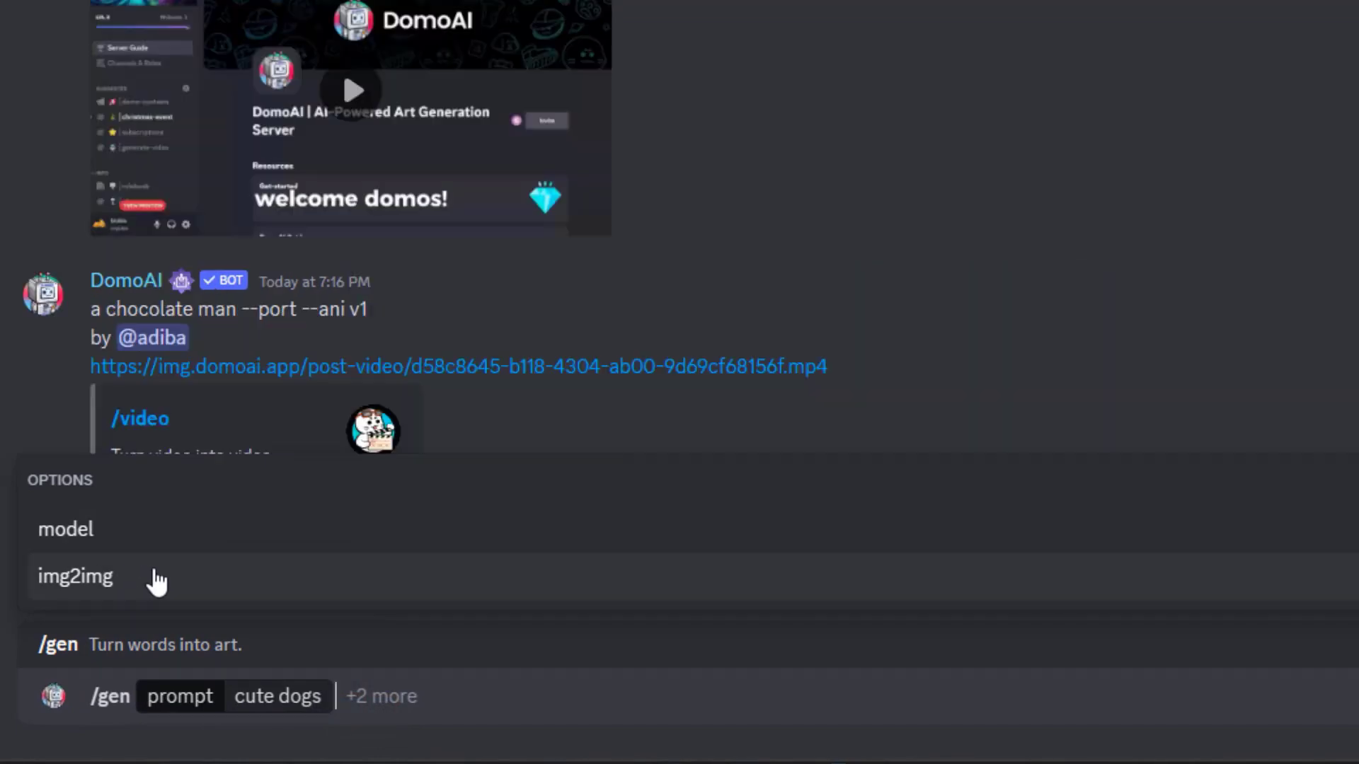
{"action": "left_click", "coordinate": [65, 529]}
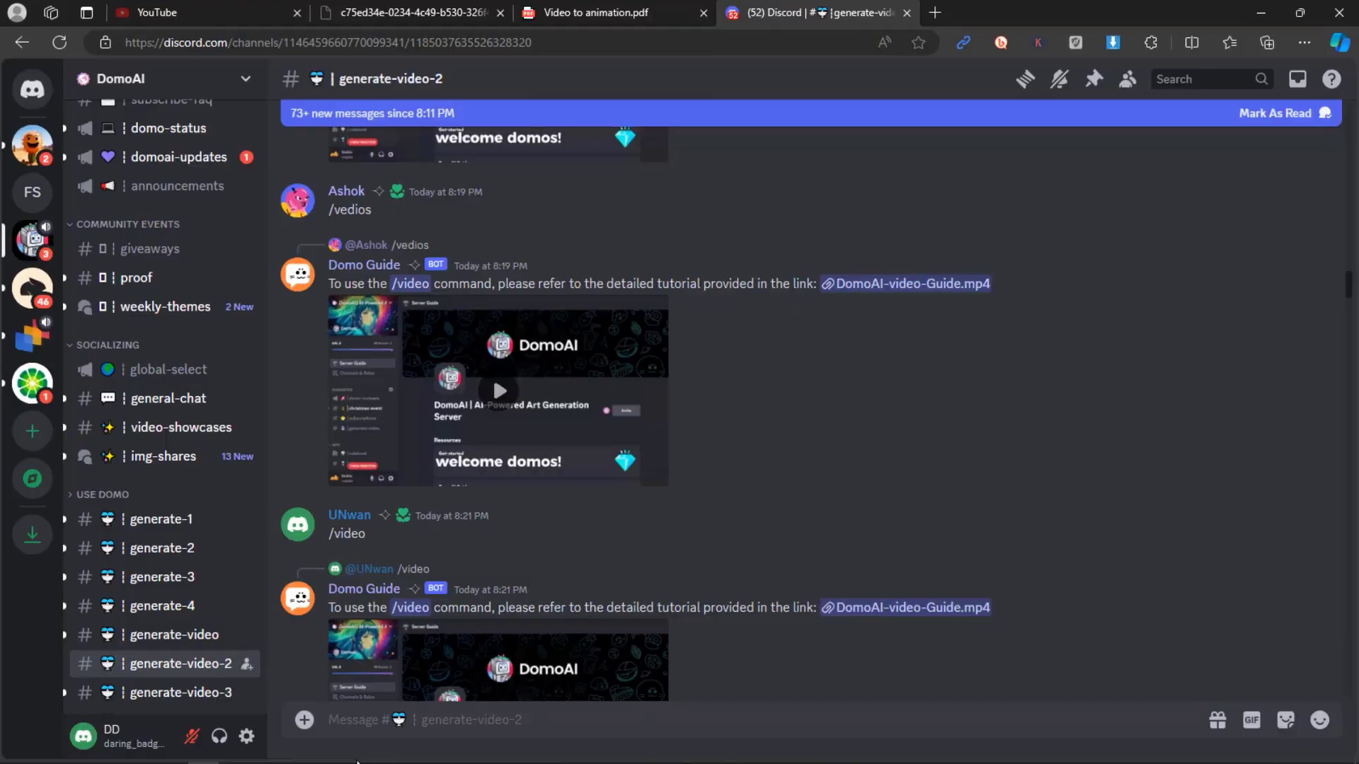
Step: Run /animate on an uploaded couple image with mid intensity and a chosen Gen length
{"action": "type", "text": "/animate image"}
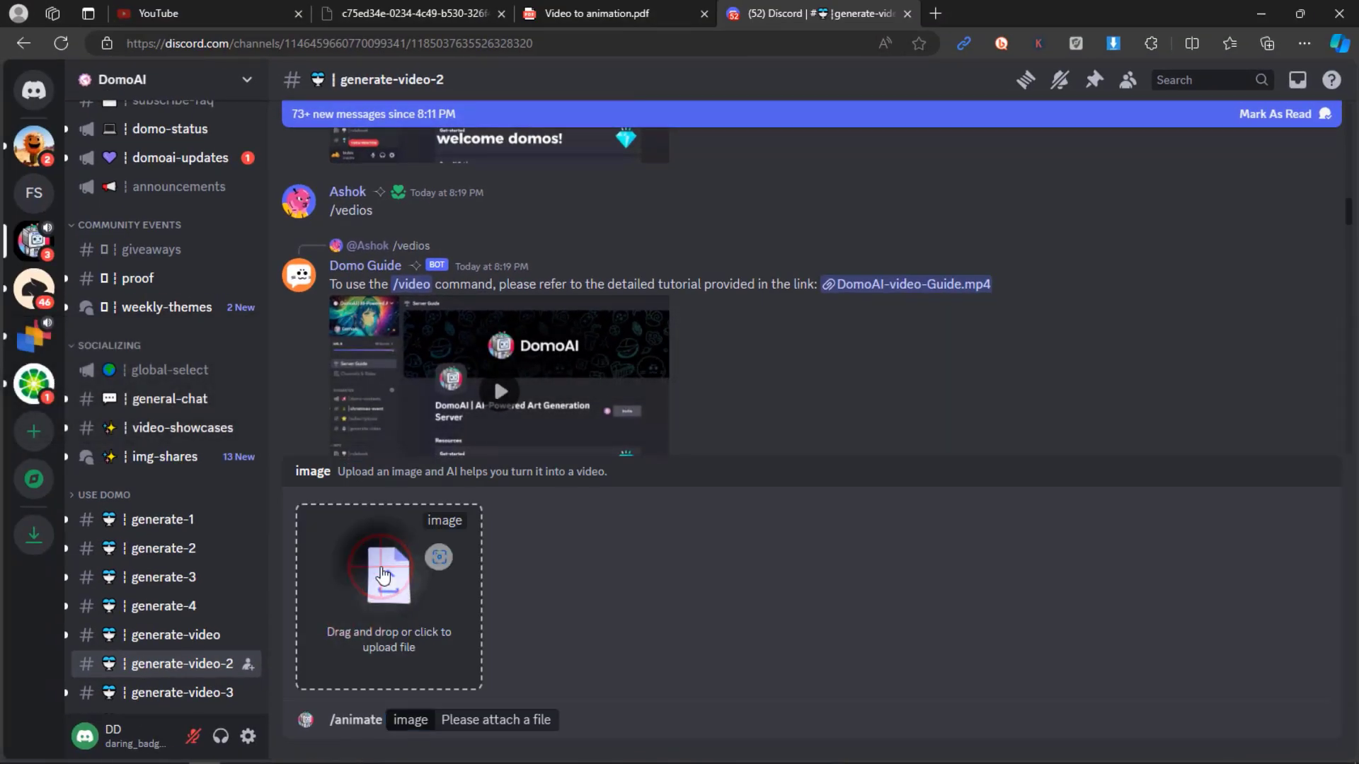
{"action": "left_click", "coordinate": [389, 567]}
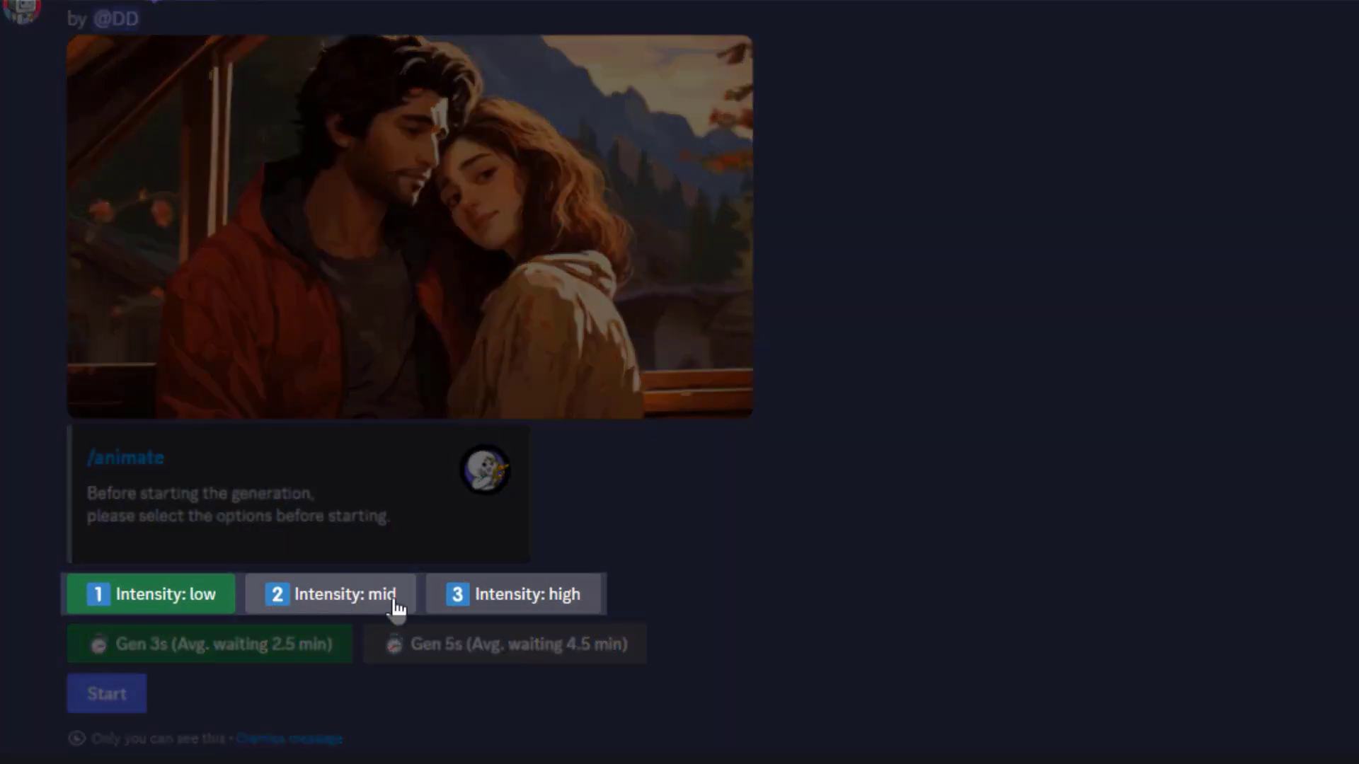
{"action": "left_click", "coordinate": [329, 595]}
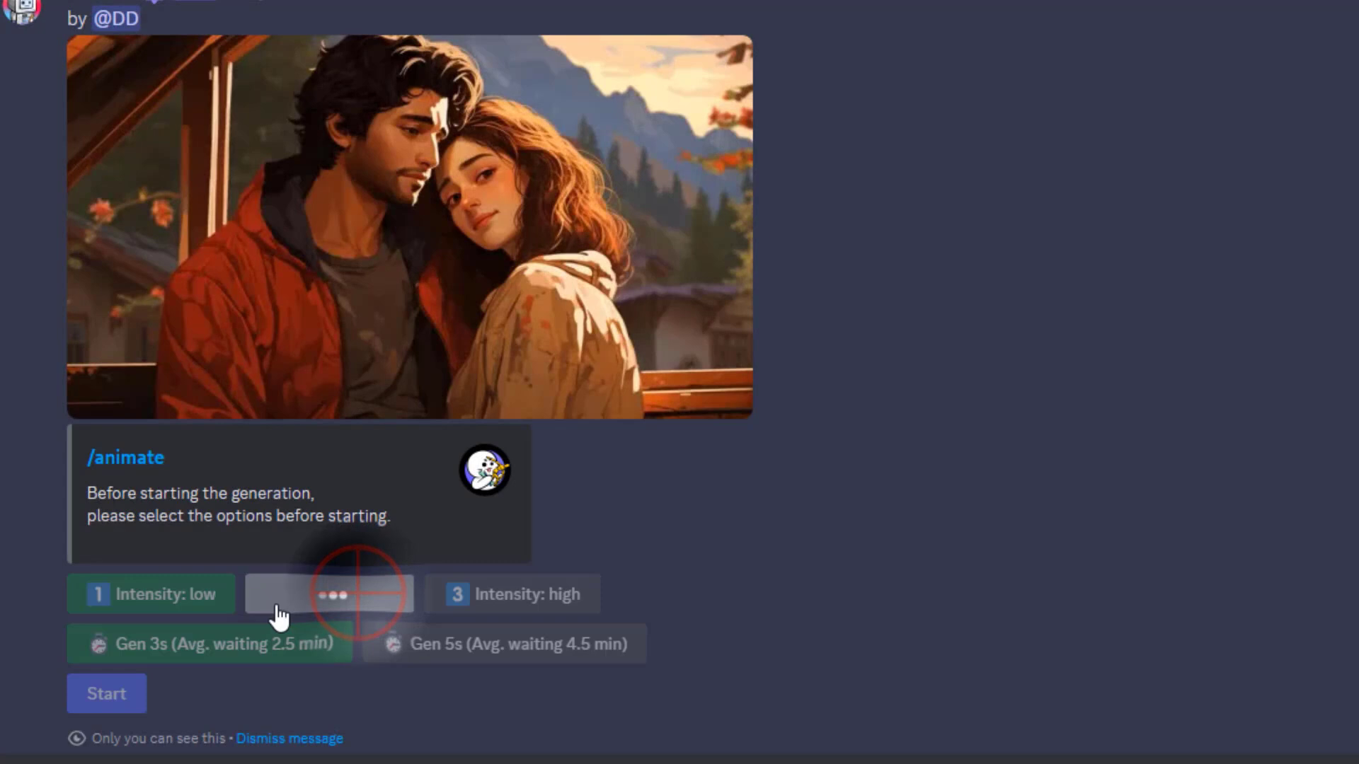
{"action": "left_click", "coordinate": [329, 595]}
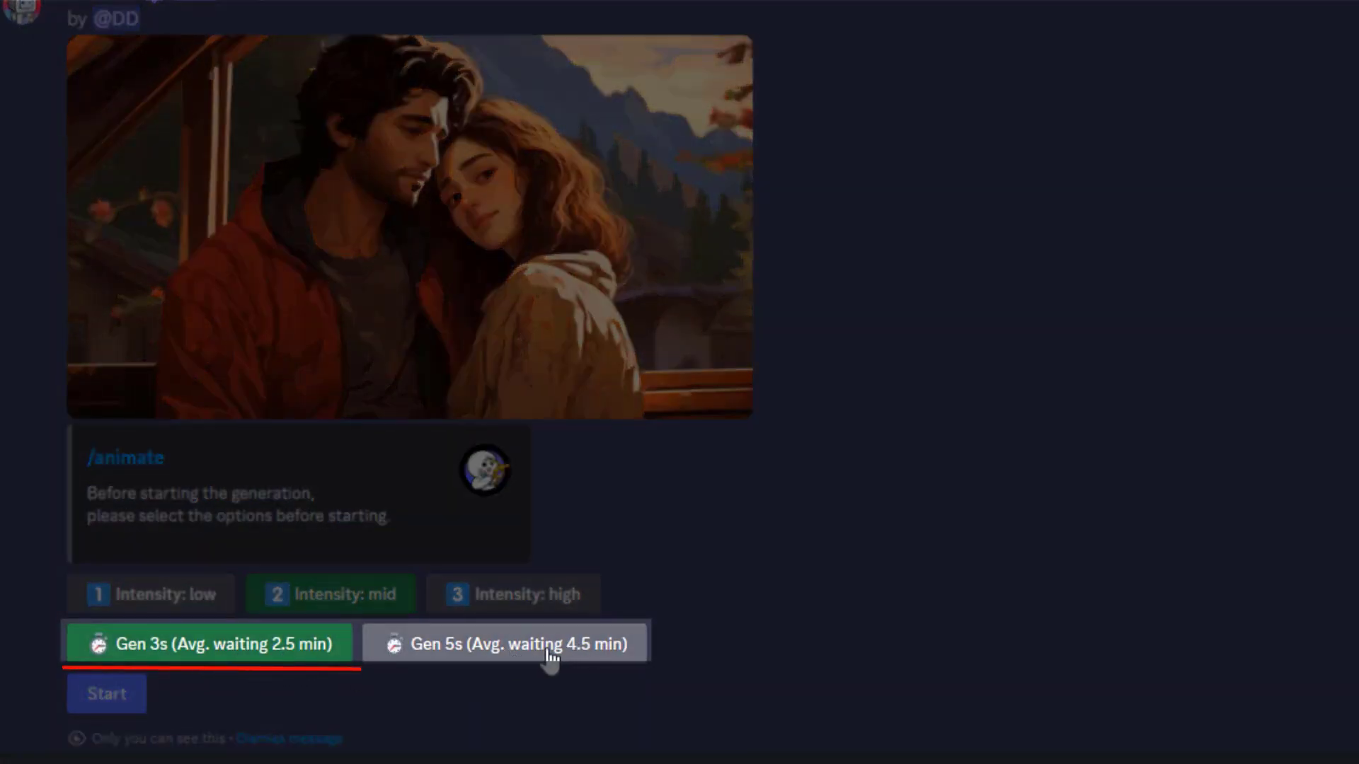
{"action": "left_click", "coordinate": [506, 643]}
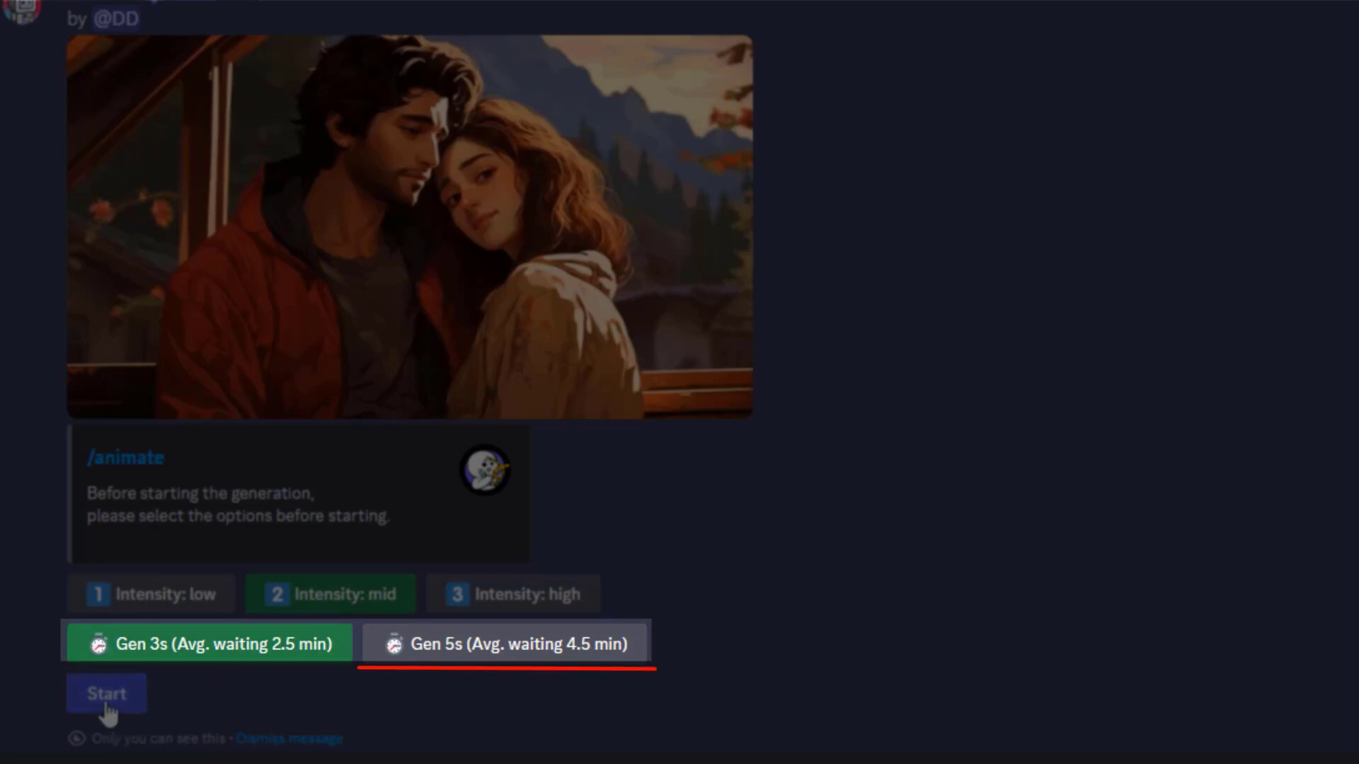
{"action": "left_click", "coordinate": [208, 644]}
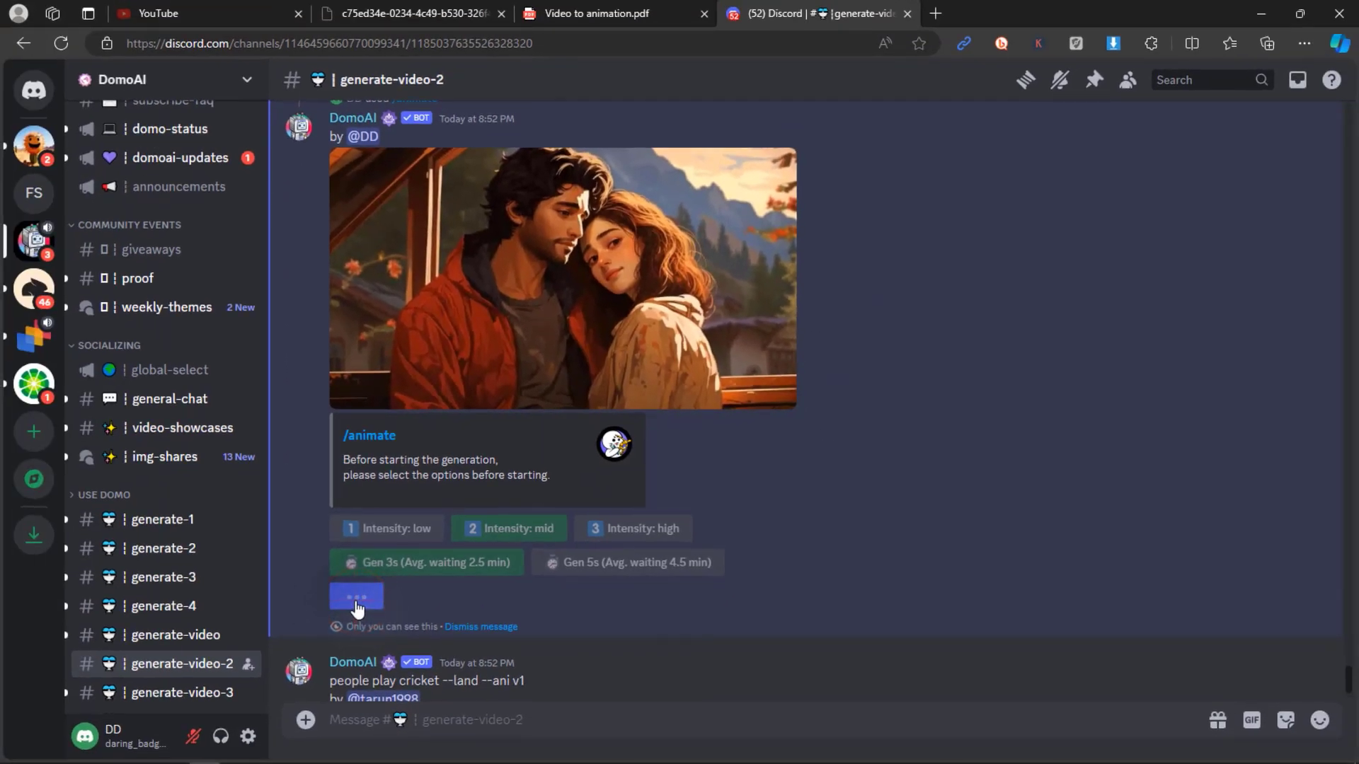
{"action": "left_click", "coordinate": [563, 278]}
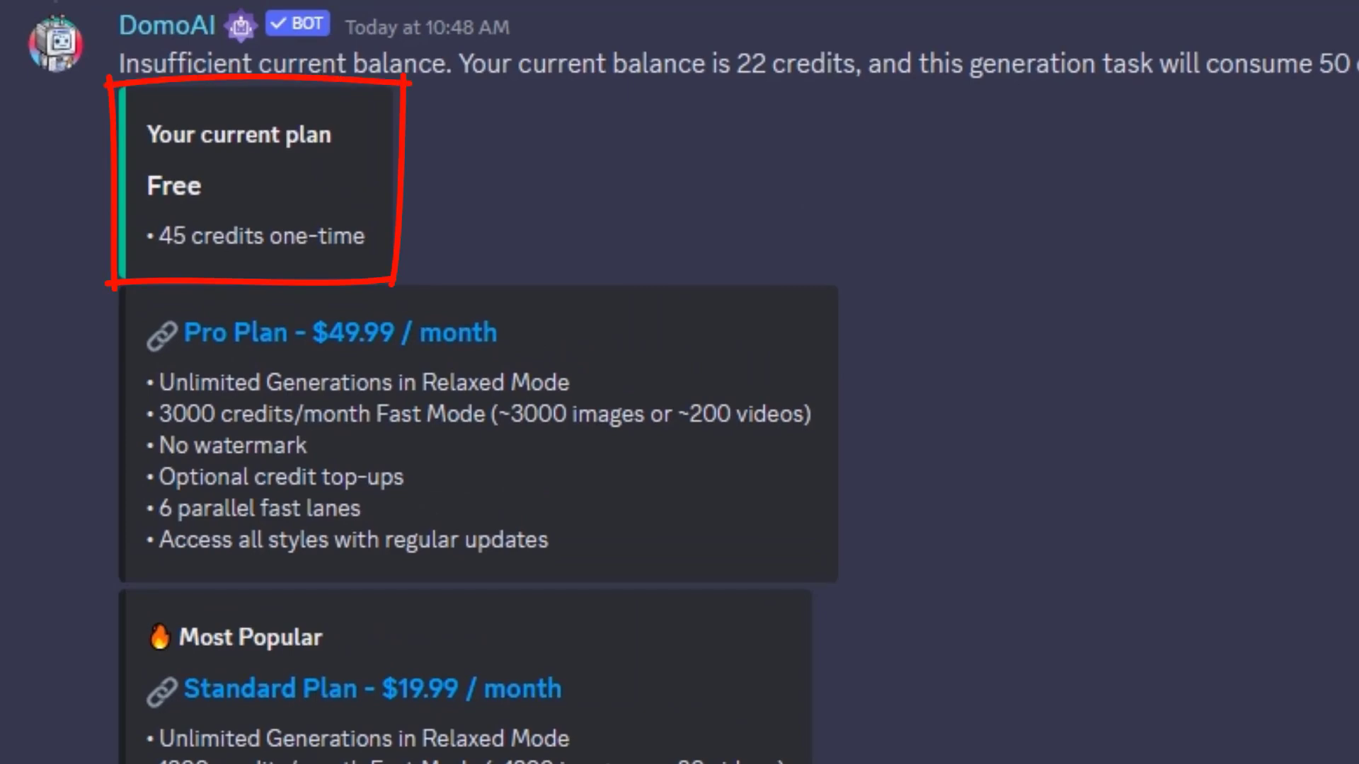
Step: Scroll to the bot's insufficient-credits notice with the Free, Pro and Standard plans
{"action": "scroll", "scroll_direction": "down", "scroll_amount": 3}
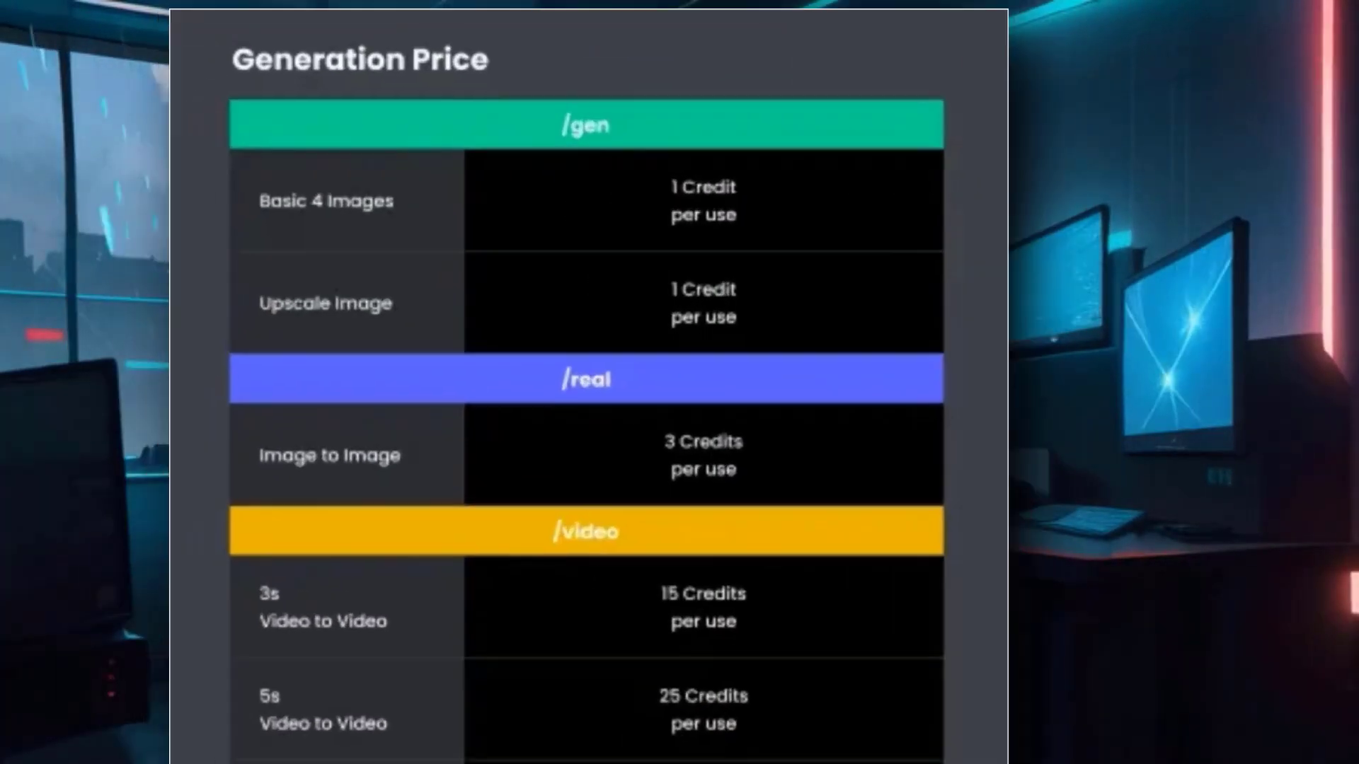
Step: Scroll the price table to the /animate costs: 10 credits for 3s, 15 for 5s
{"action": "scroll", "scroll_direction": "down", "scroll_amount": 3}
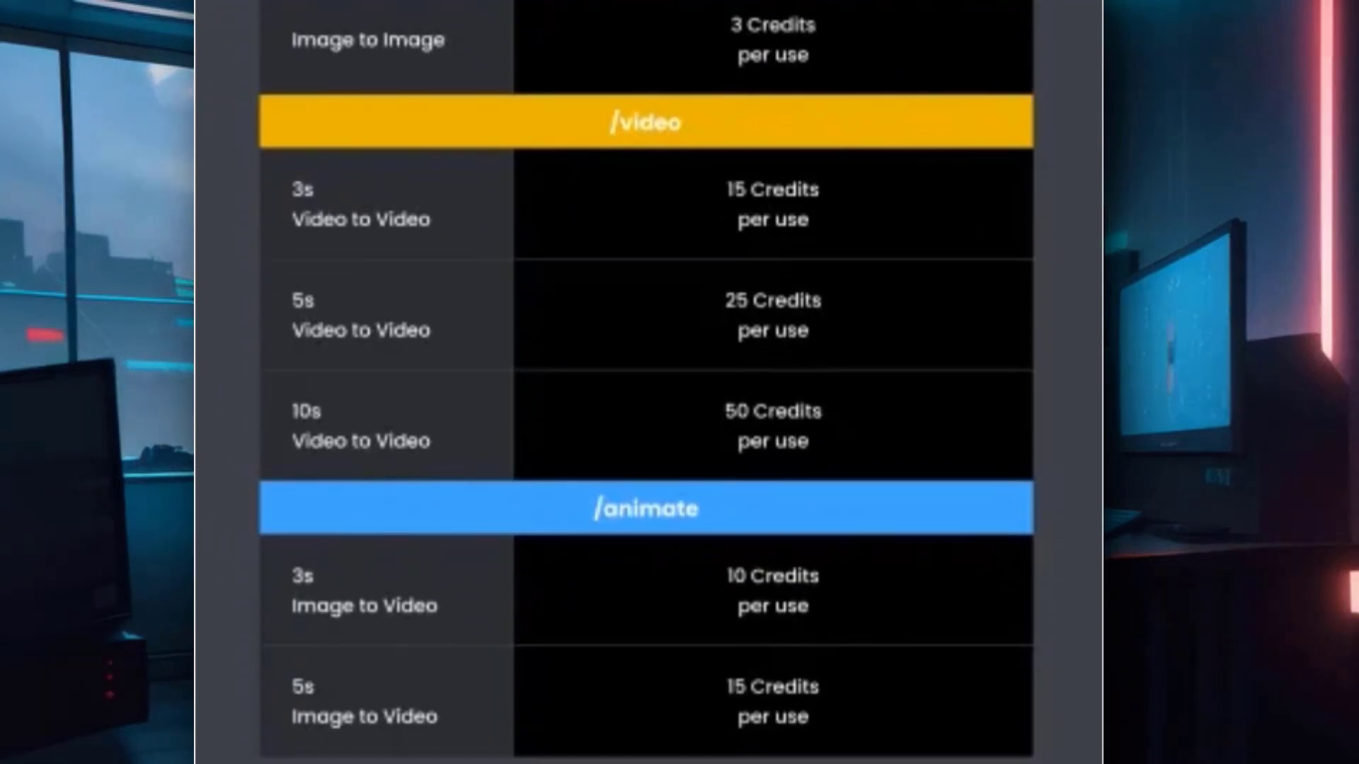